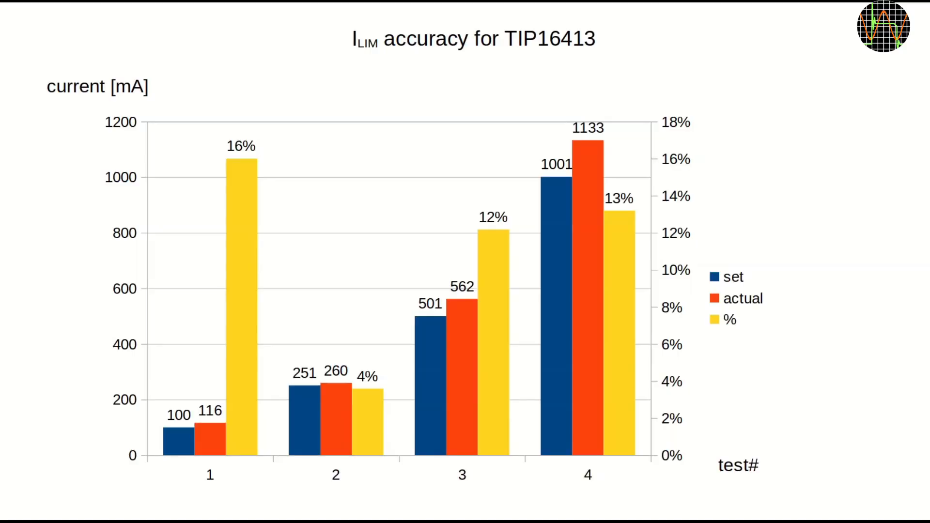
left_click(303, 374)
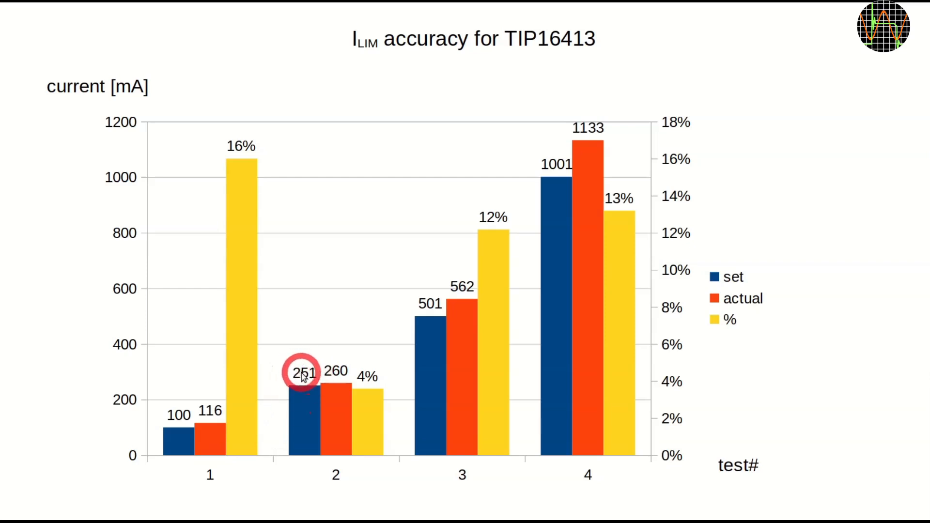
mouse_move(536, 204)
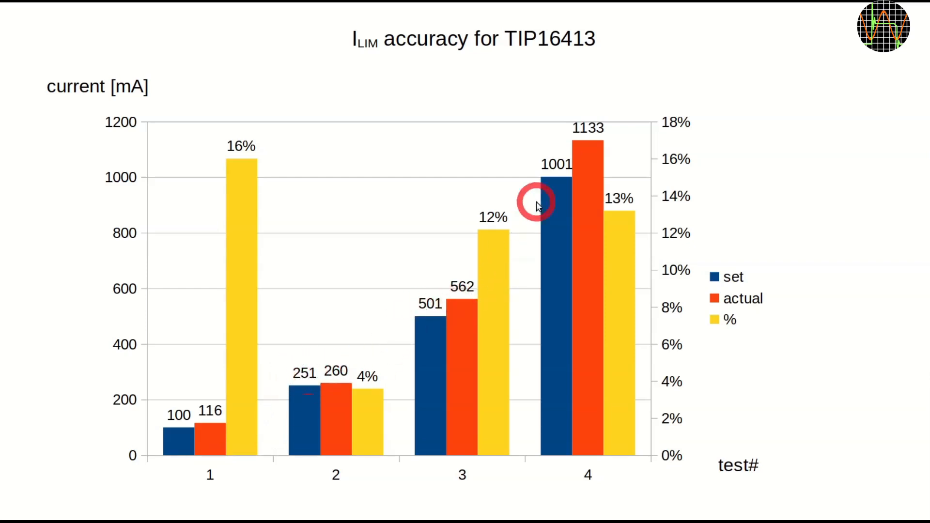
mouse_move(563, 238)
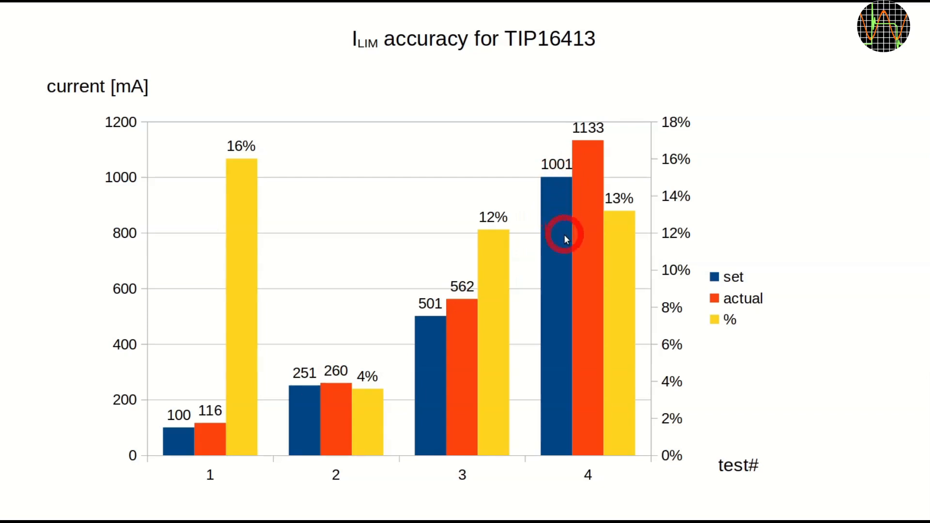
mouse_move(357, 390)
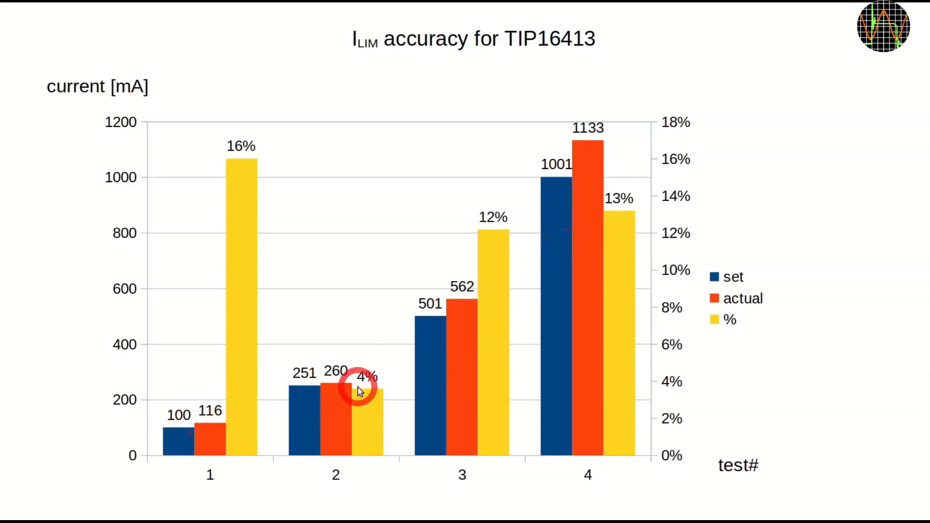
mouse_move(578, 165)
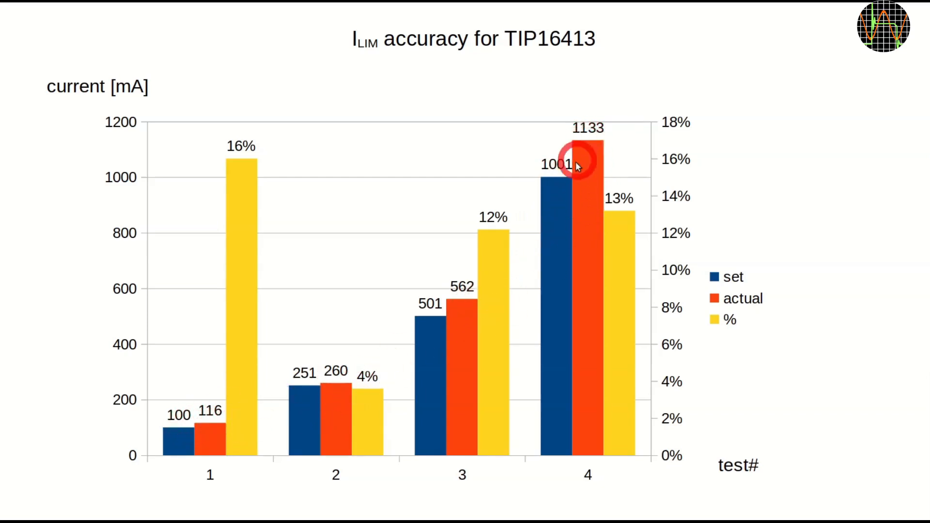
mouse_move(468, 332)
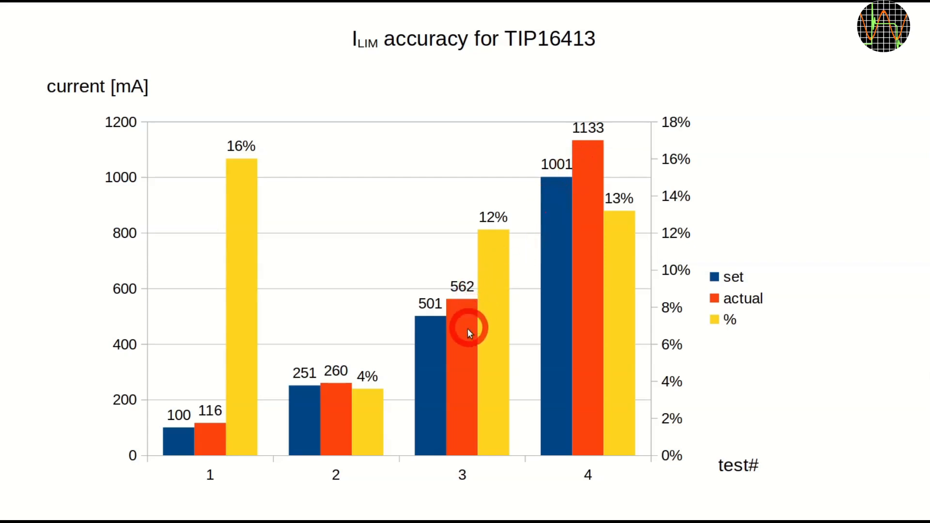
mouse_move(353, 369)
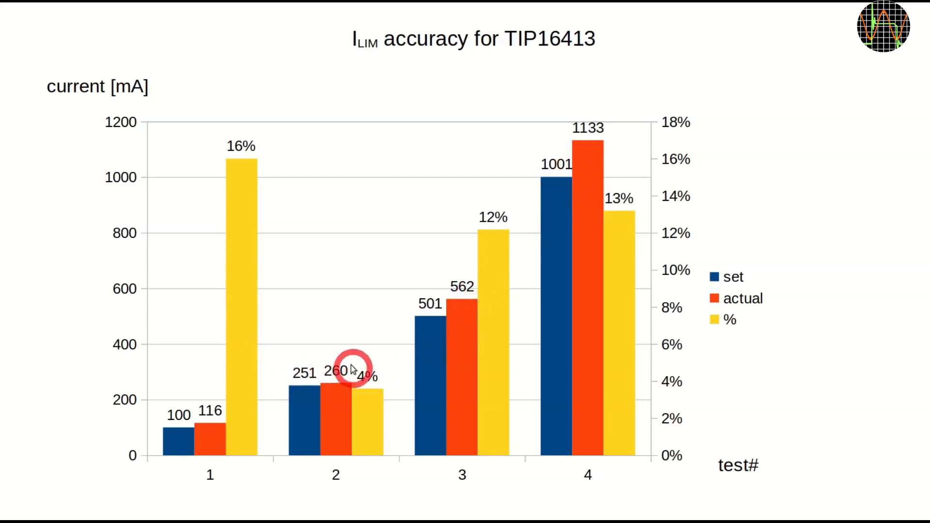
mouse_move(480, 216)
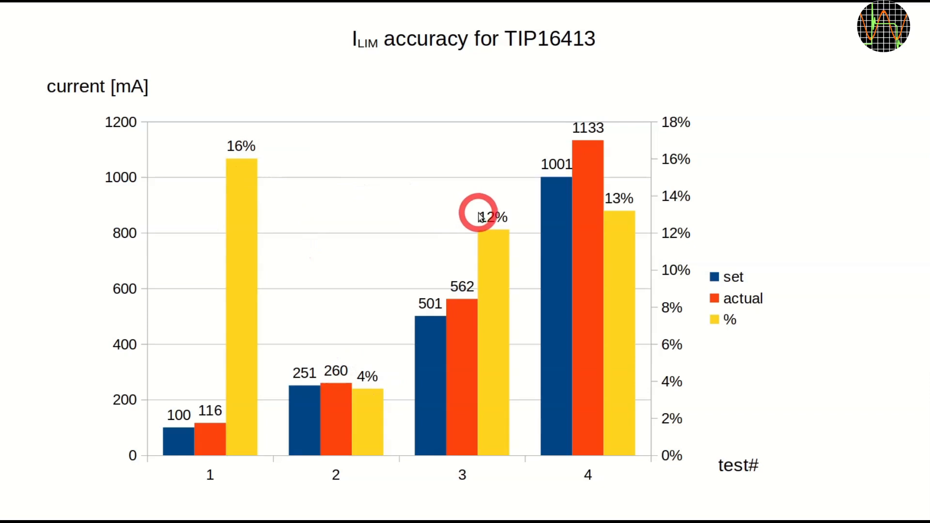
mouse_move(618, 198)
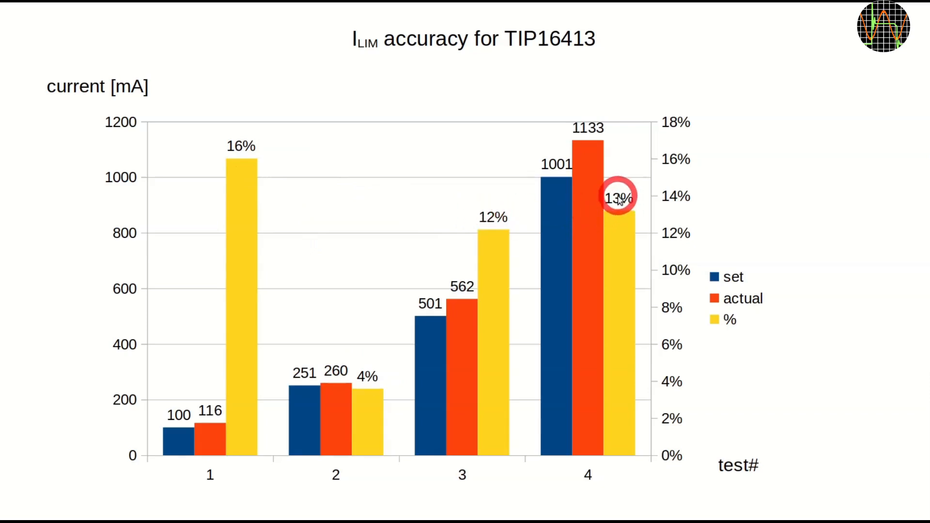
left_click(618, 197)
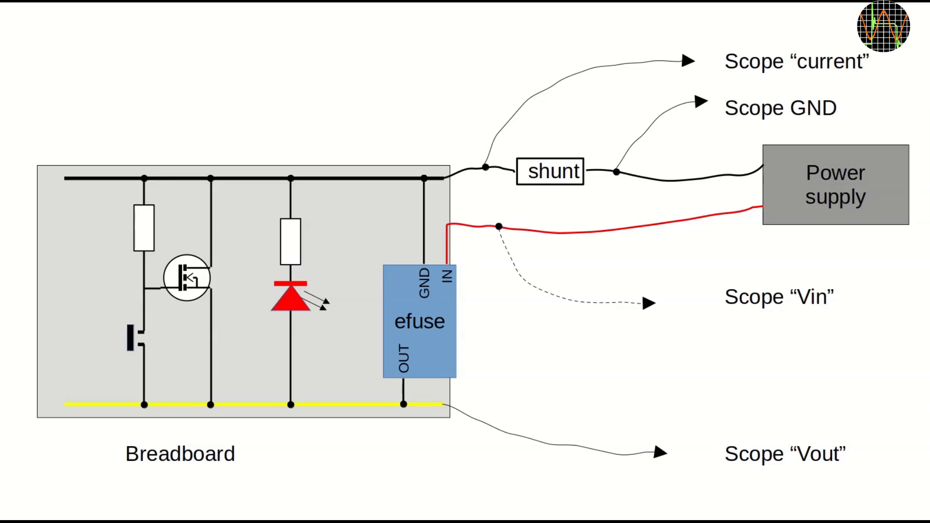
left_click(209, 344)
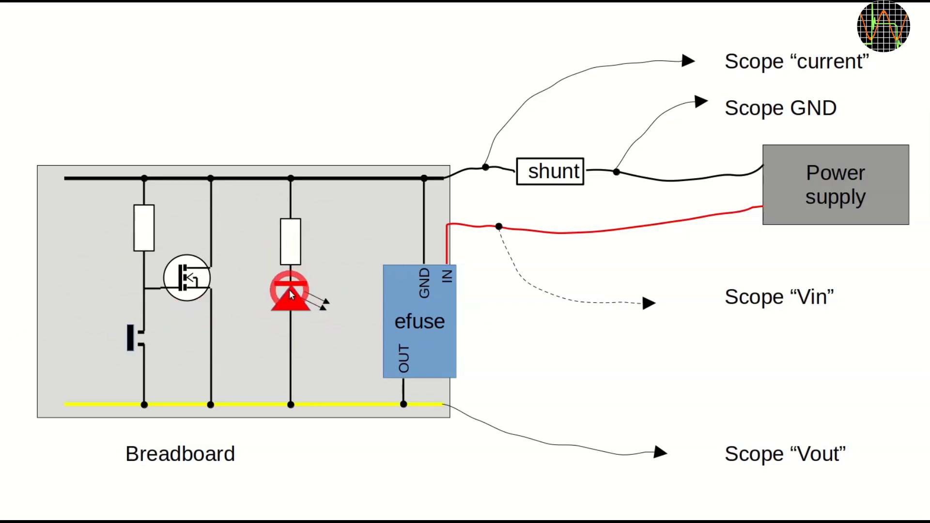
left_click(199, 288)
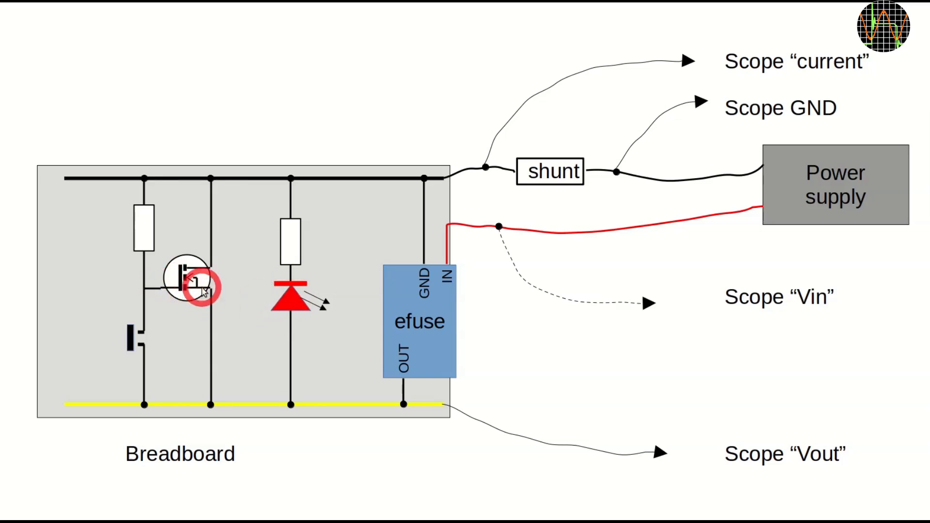
mouse_move(222, 326)
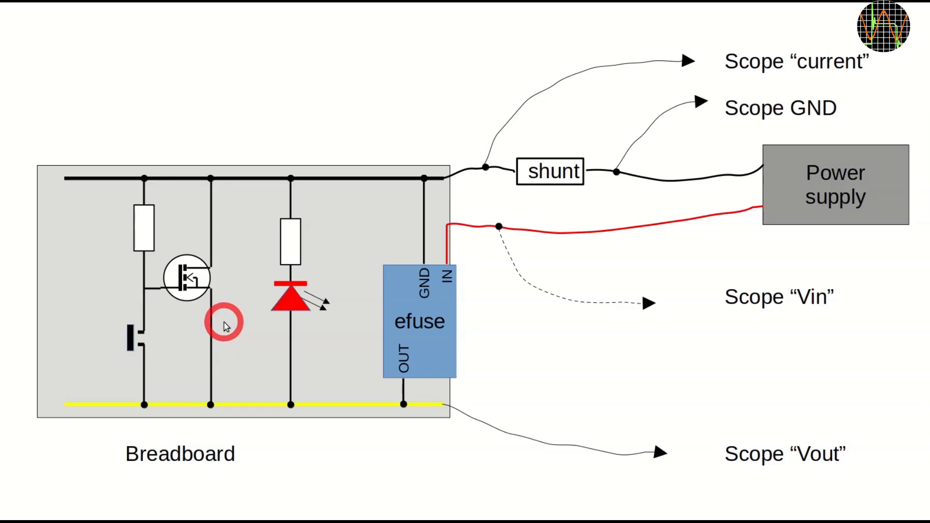
mouse_move(635, 171)
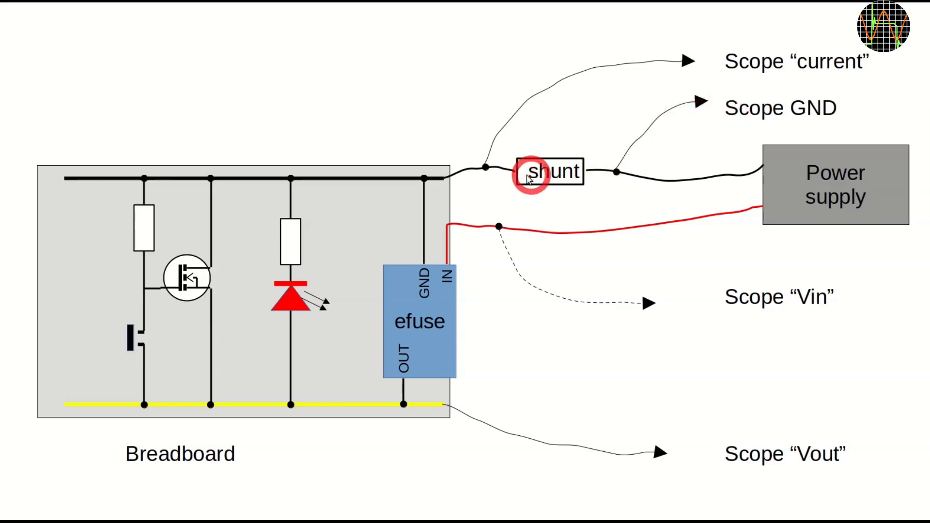
mouse_move(540, 180)
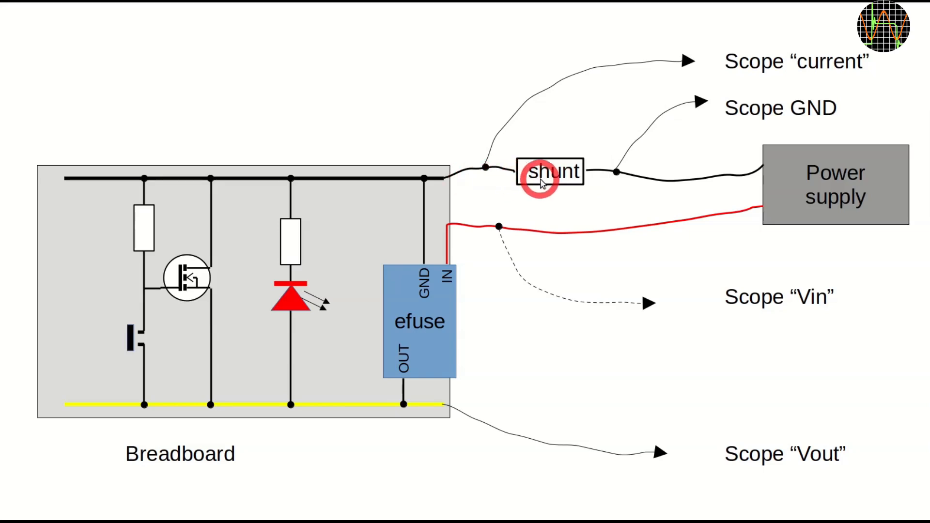
mouse_move(507, 172)
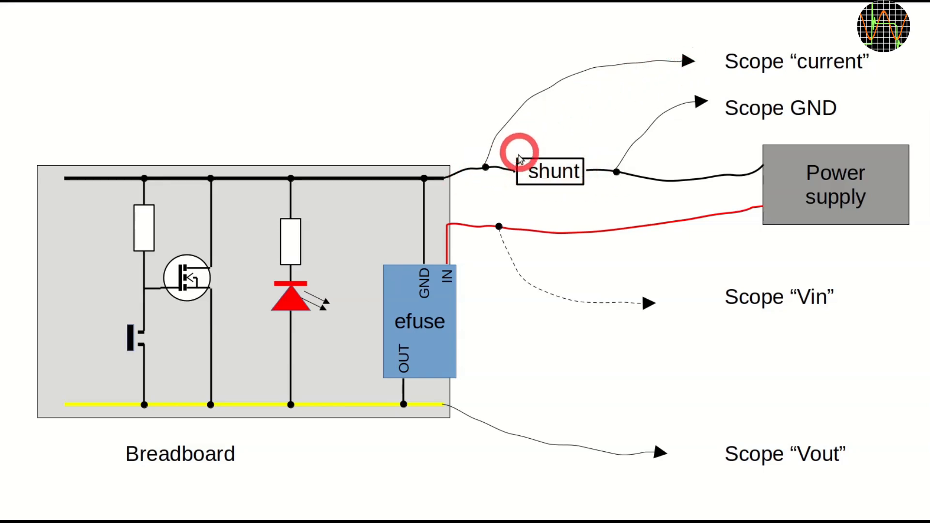
mouse_move(600, 172)
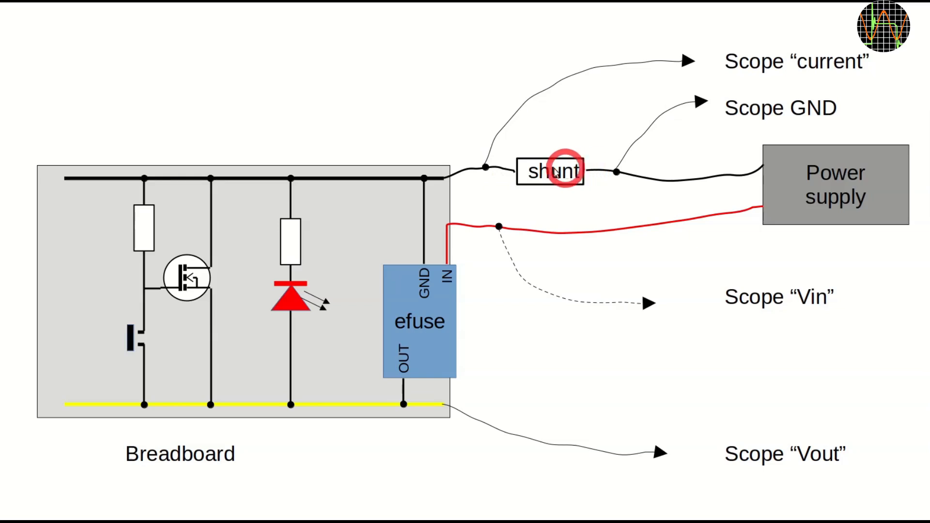
mouse_move(597, 158)
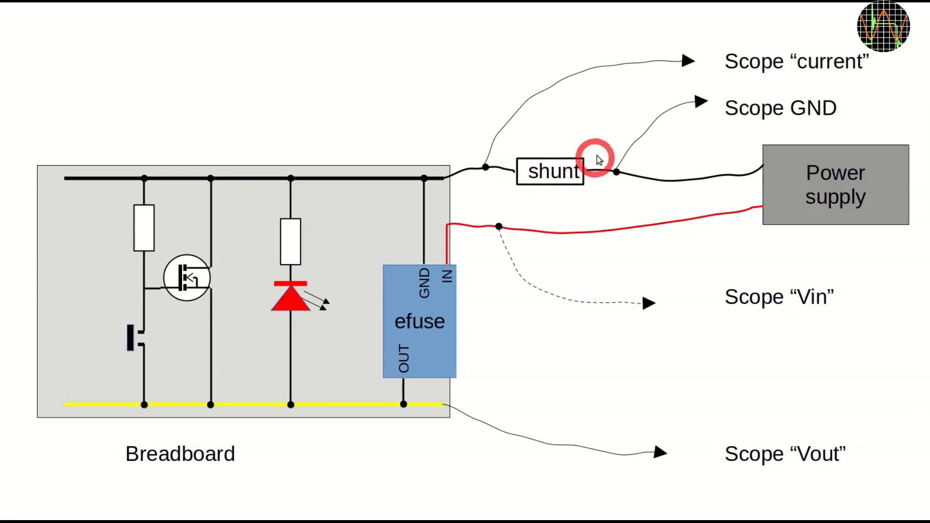
mouse_move(852, 66)
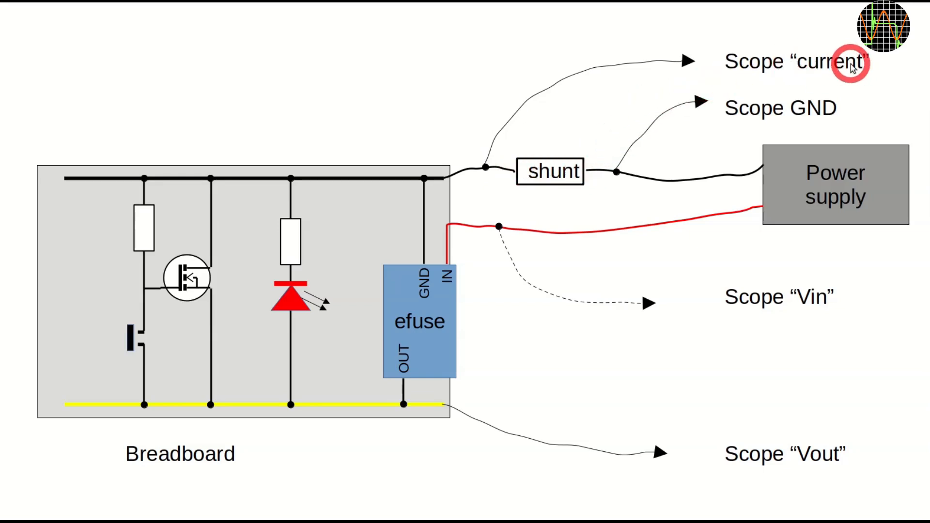
mouse_move(738, 134)
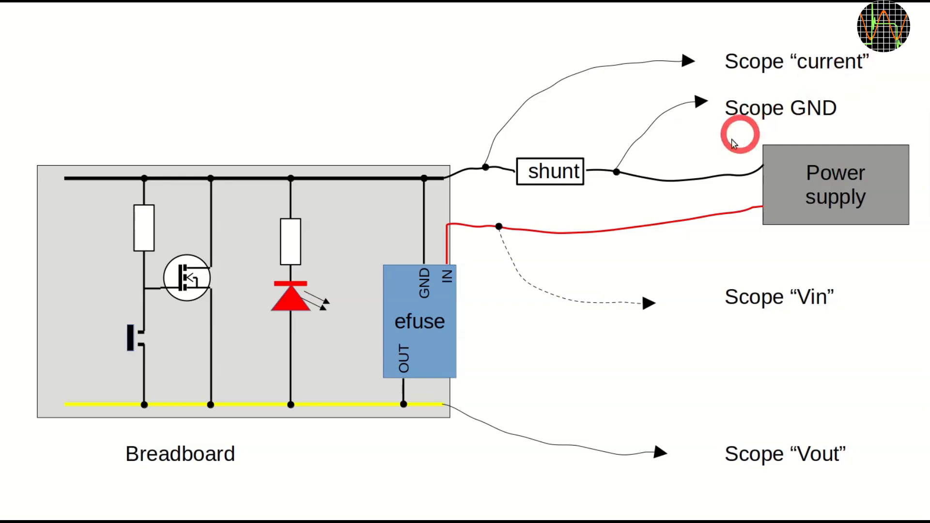
mouse_move(824, 454)
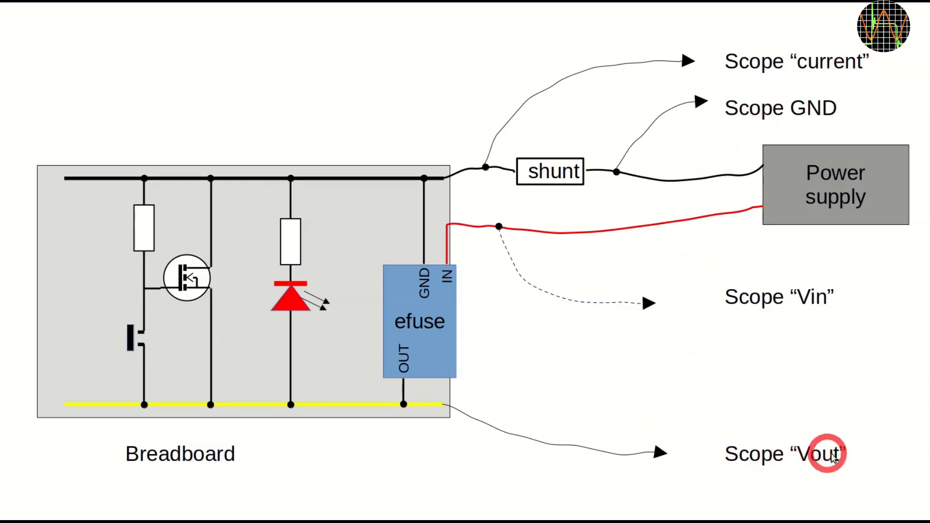
mouse_move(814, 303)
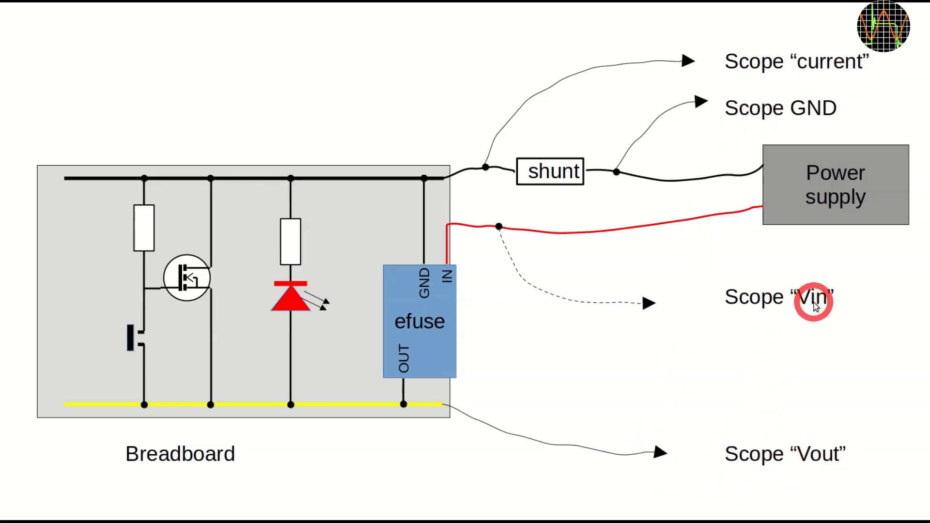